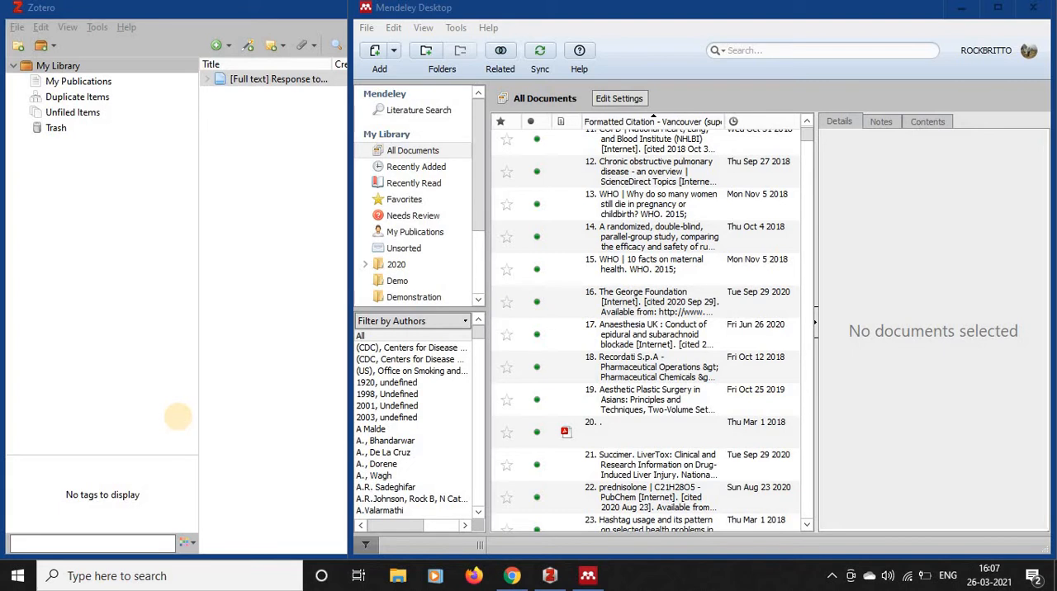
mouse_move(182, 423)
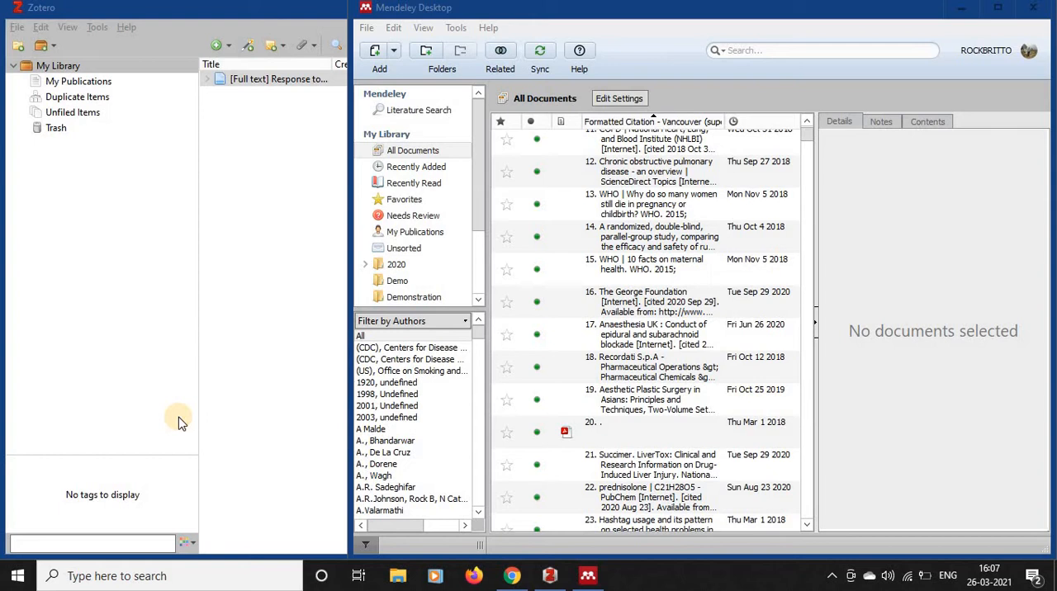
mouse_move(204, 371)
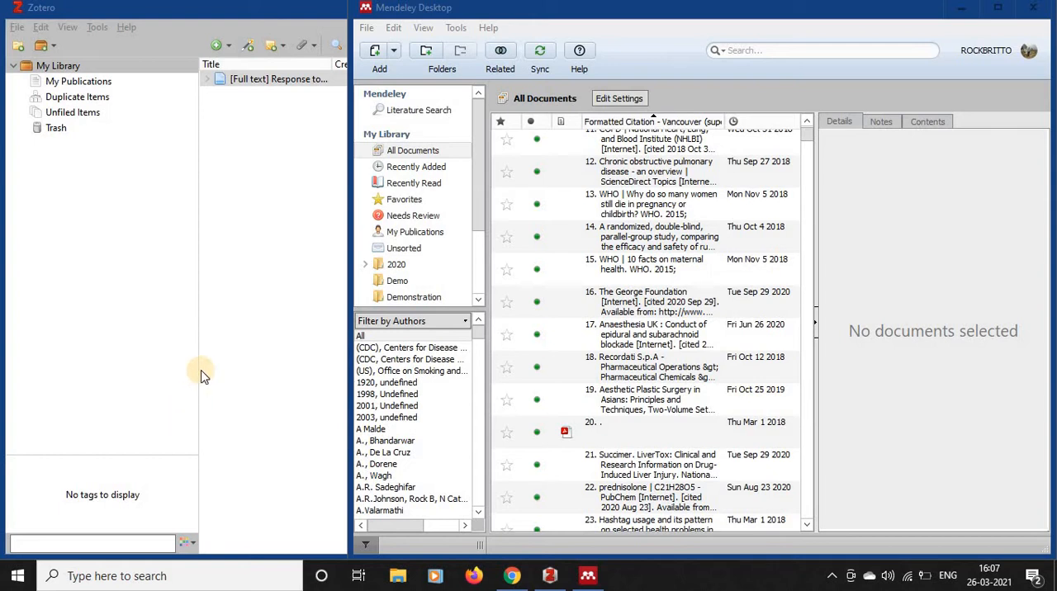
mouse_move(223, 369)
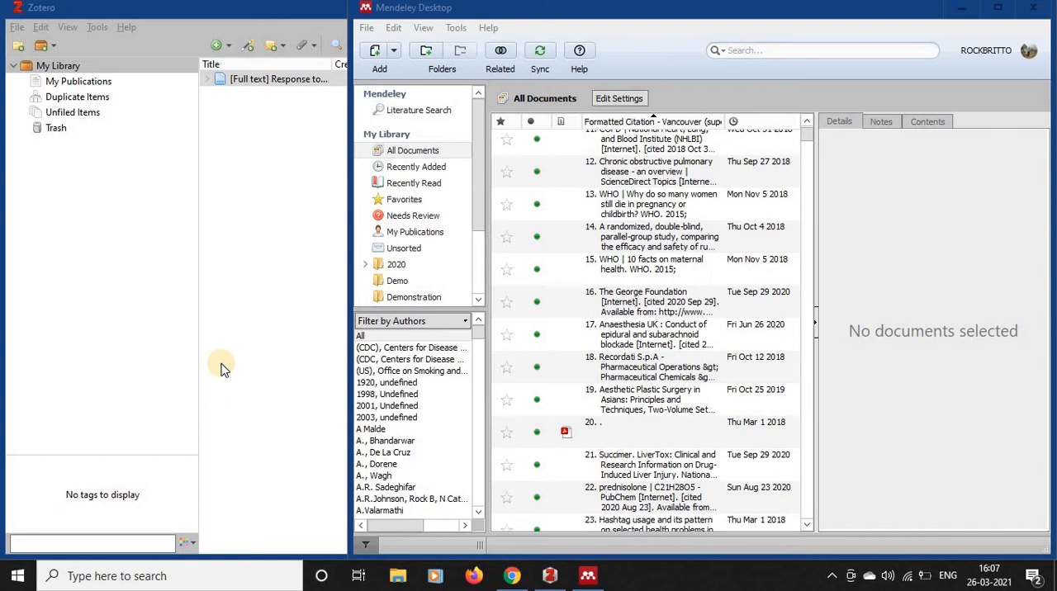
mouse_move(229, 367)
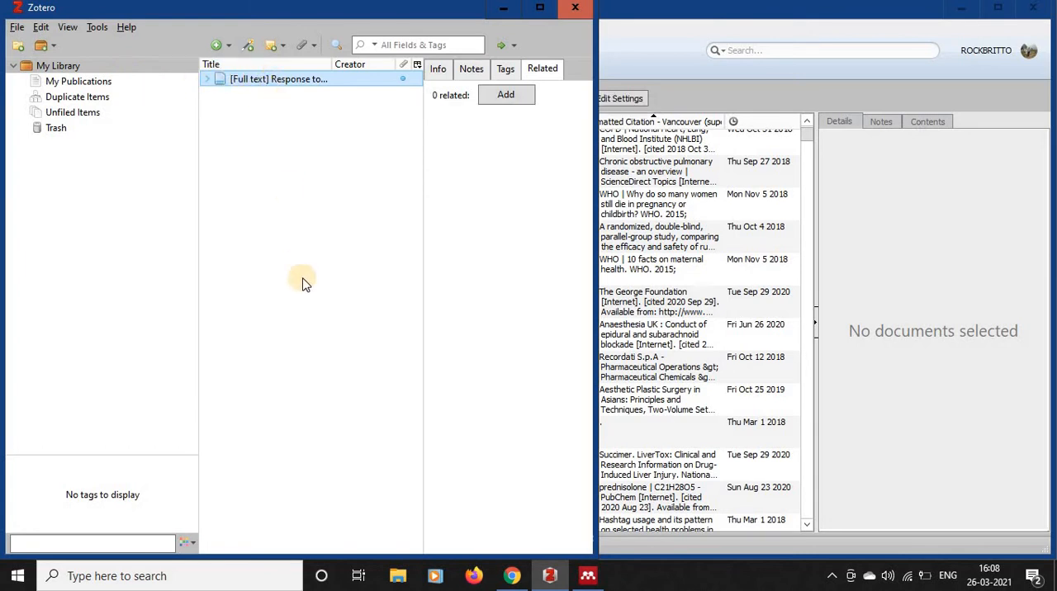
Select the full-text response item in Zotero to show its related-items details
left_click(438, 69)
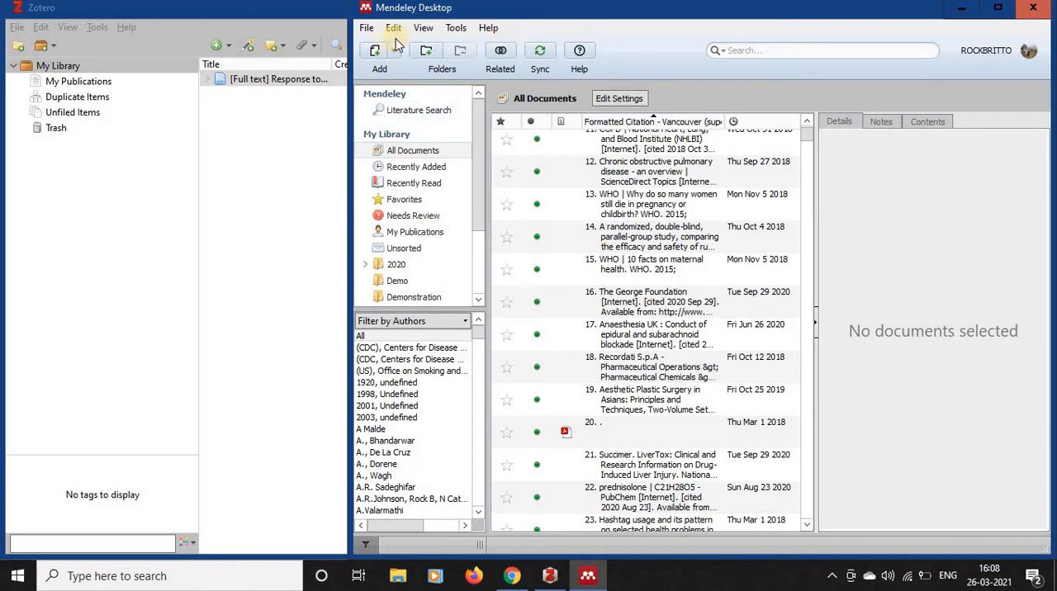
mouse_move(539, 51)
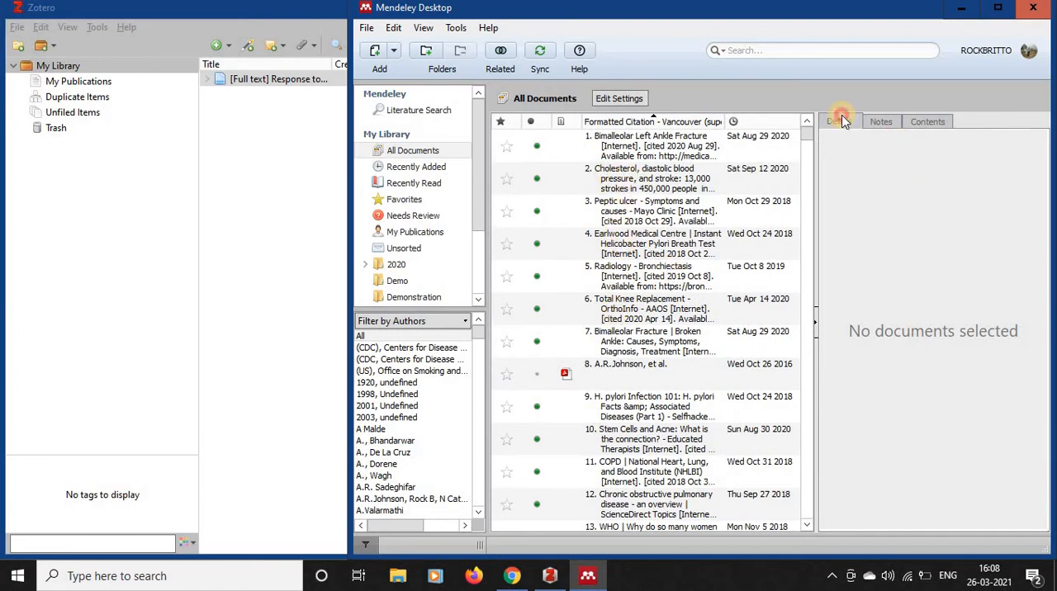
View details of the first entry, the Cholesterol, diastolic blood pressure article, then the A.R.Johnson, et al document
left_click(653, 145)
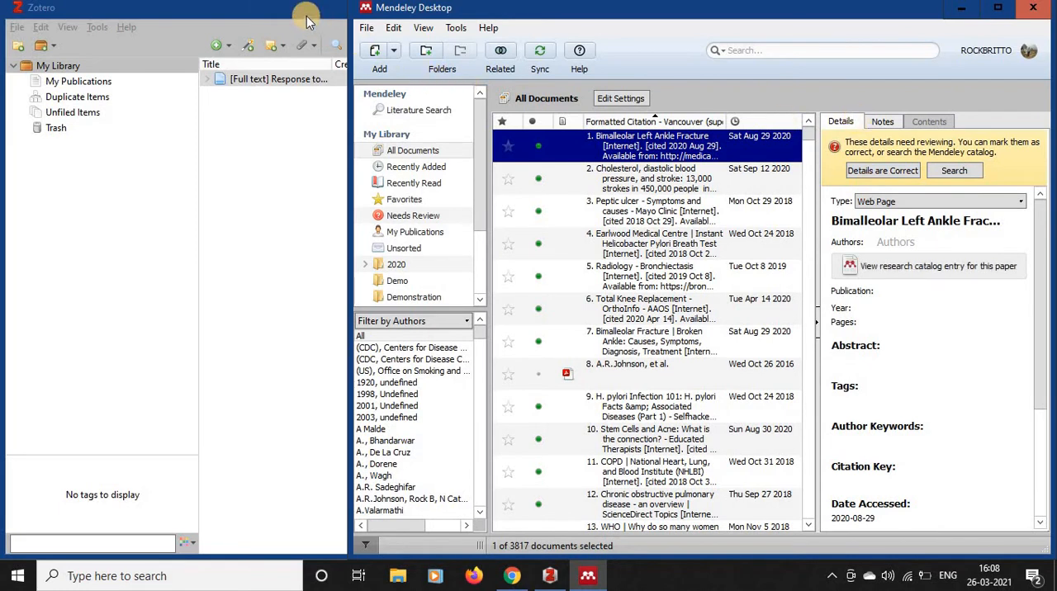
mouse_move(646, 27)
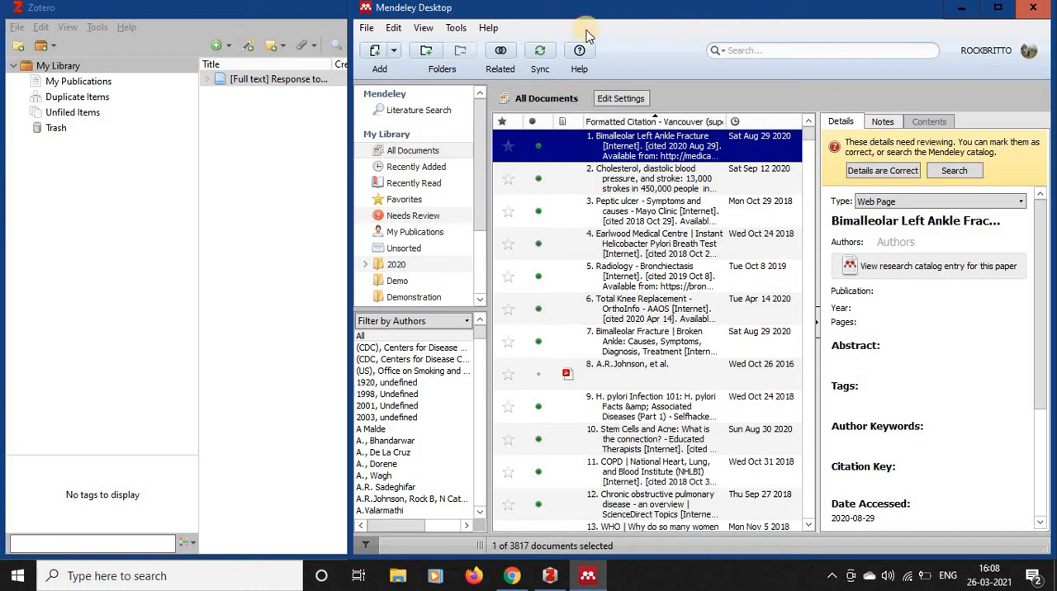
mouse_move(618, 34)
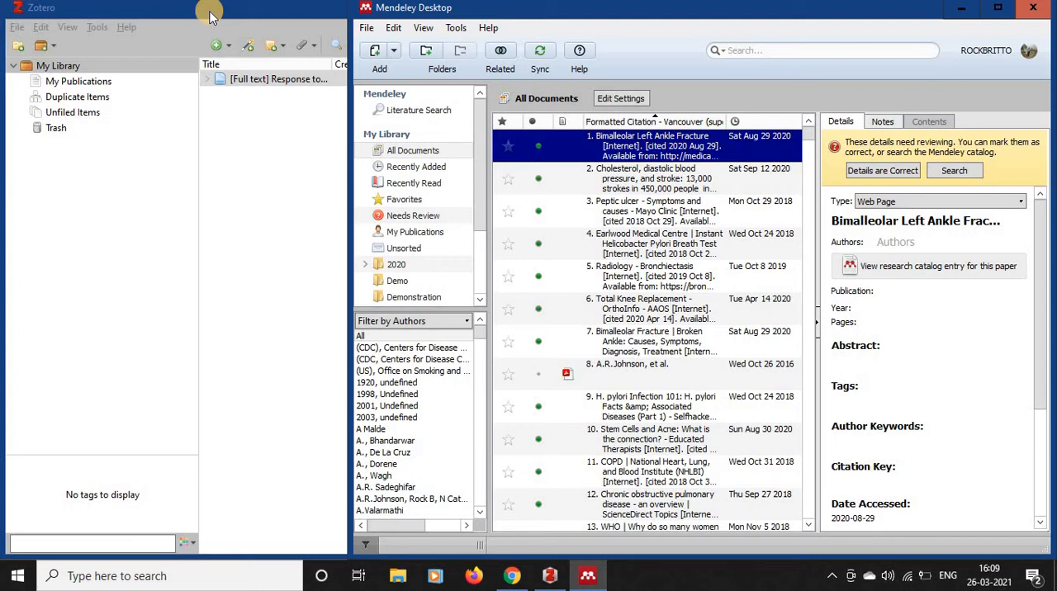
mouse_move(457, 17)
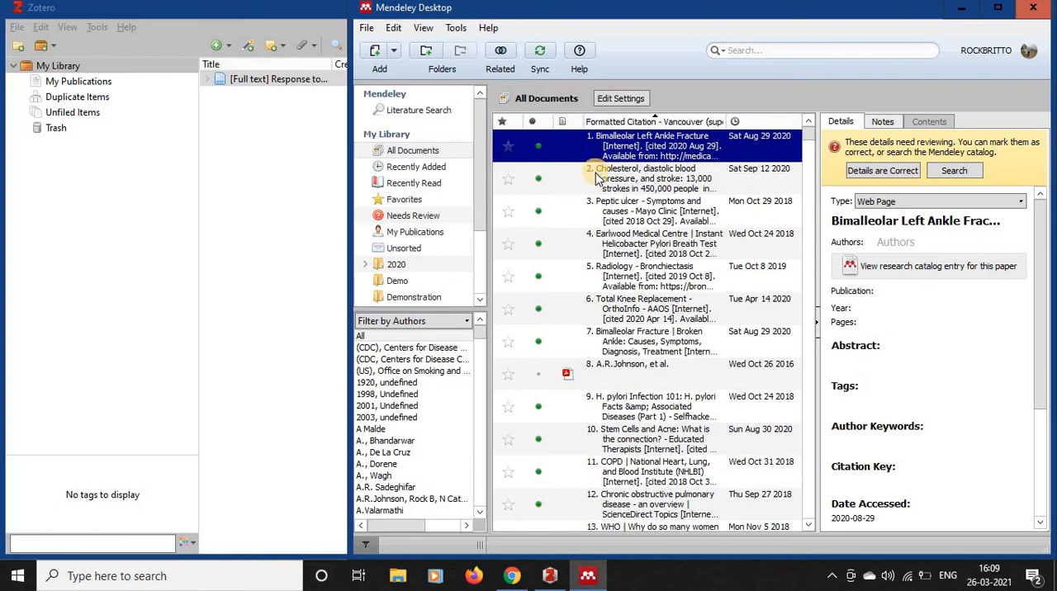
left_click(652, 178)
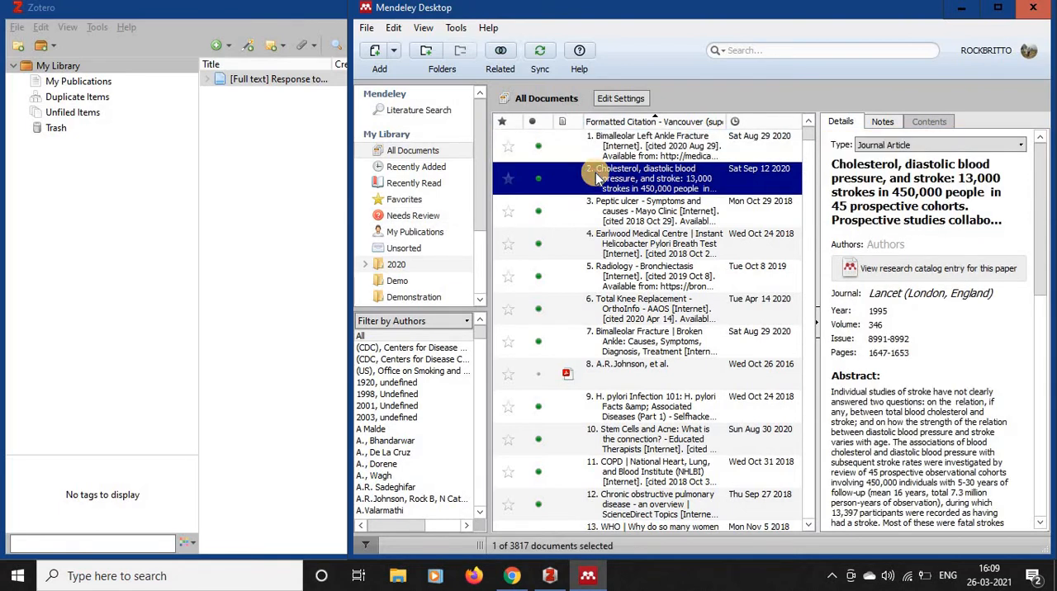
left_click(627, 368)
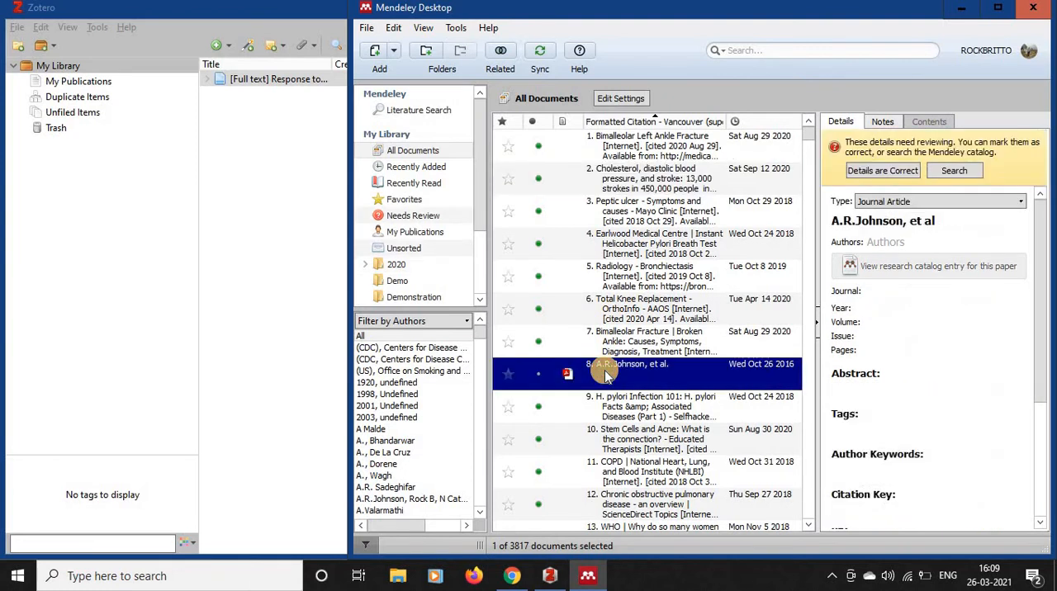
Open the A.R.Johnson, et al maternity benefit PDF in the reader and scroll into its introduction
double_click(631, 373)
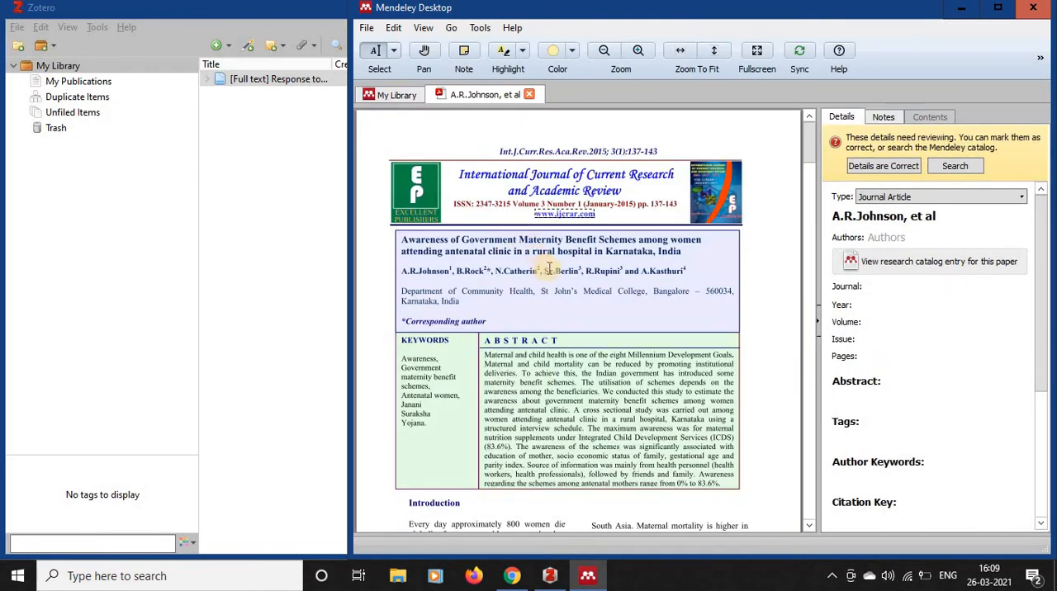
scroll("down", 3)
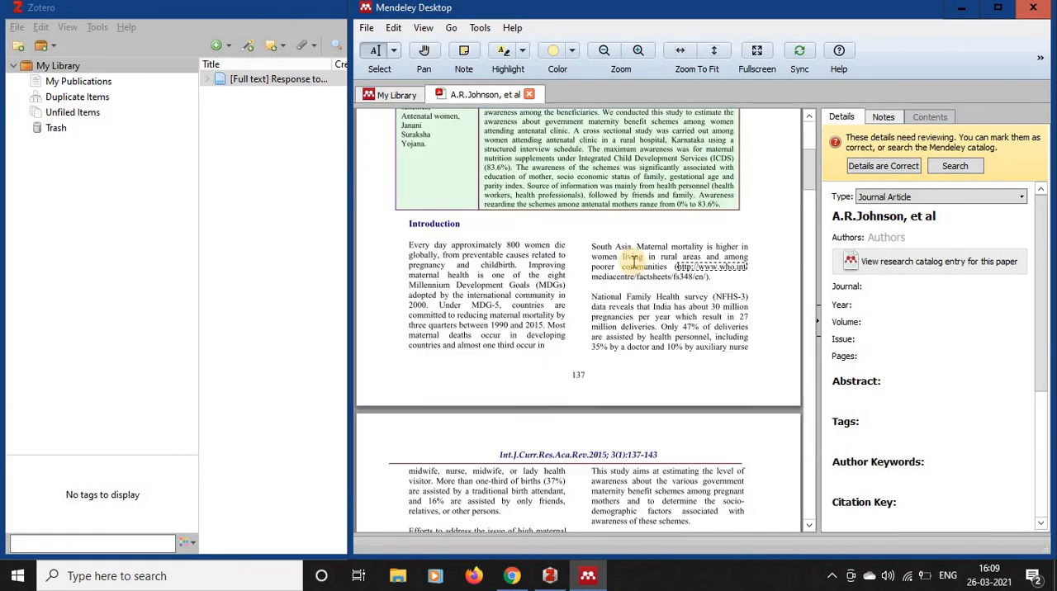
scroll("down", 3)
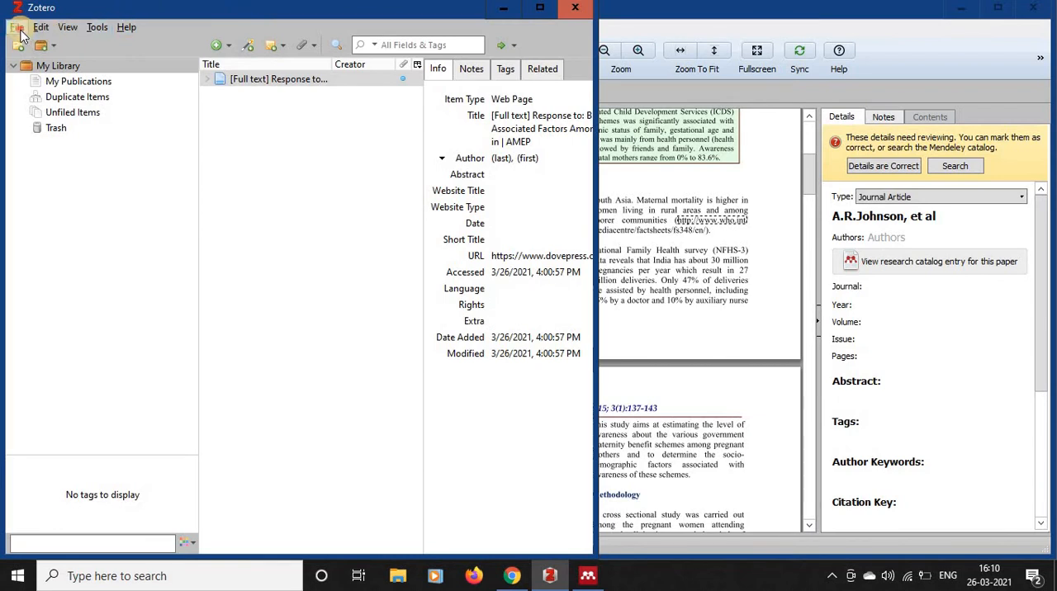
Bring Zotero forward with the full-text response item's Info details showing
left_click(15, 26)
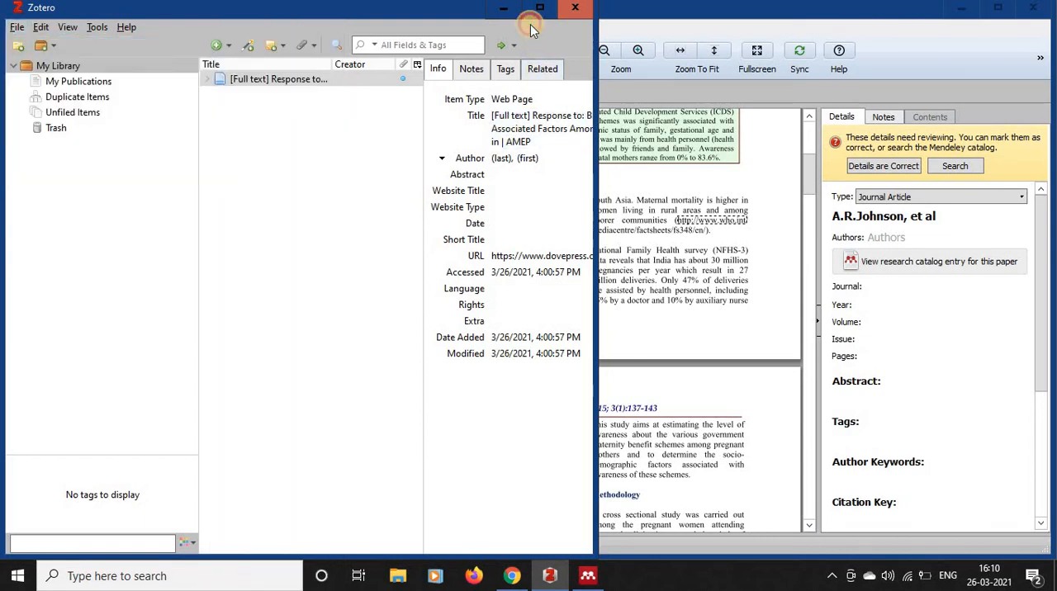
mouse_move(557, 32)
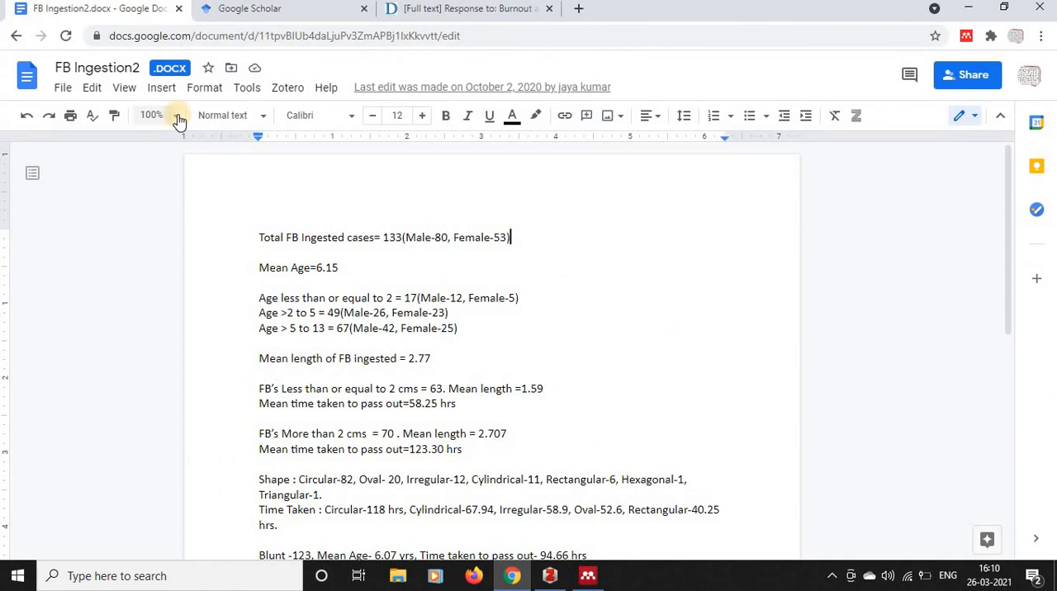
Show the Zotero add-on citation and bibliography menu in FB Ingestion2, then switch back to the desktop libraries
left_click(288, 87)
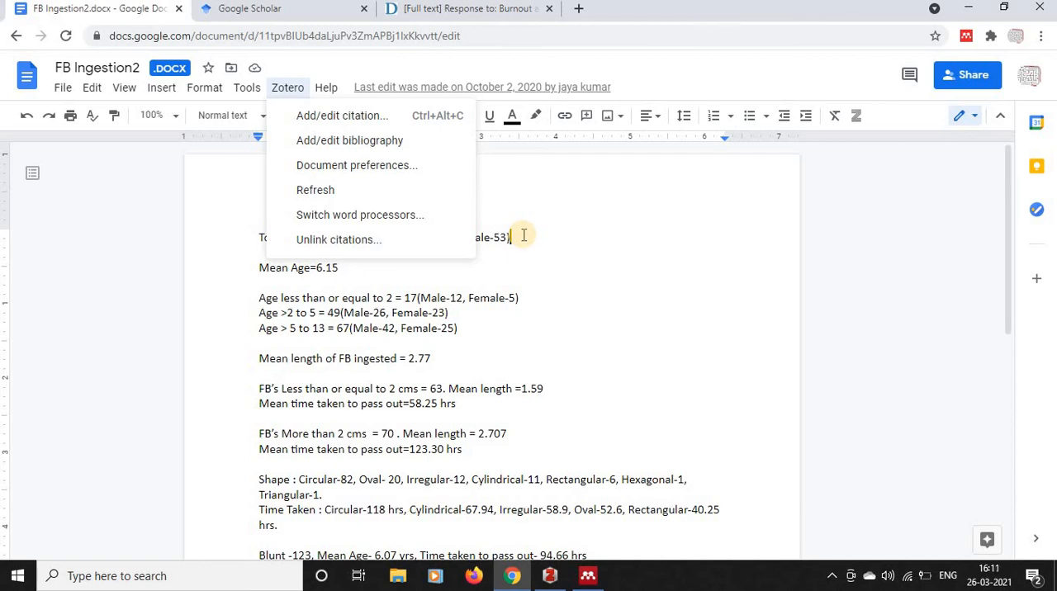
left_click(203, 87)
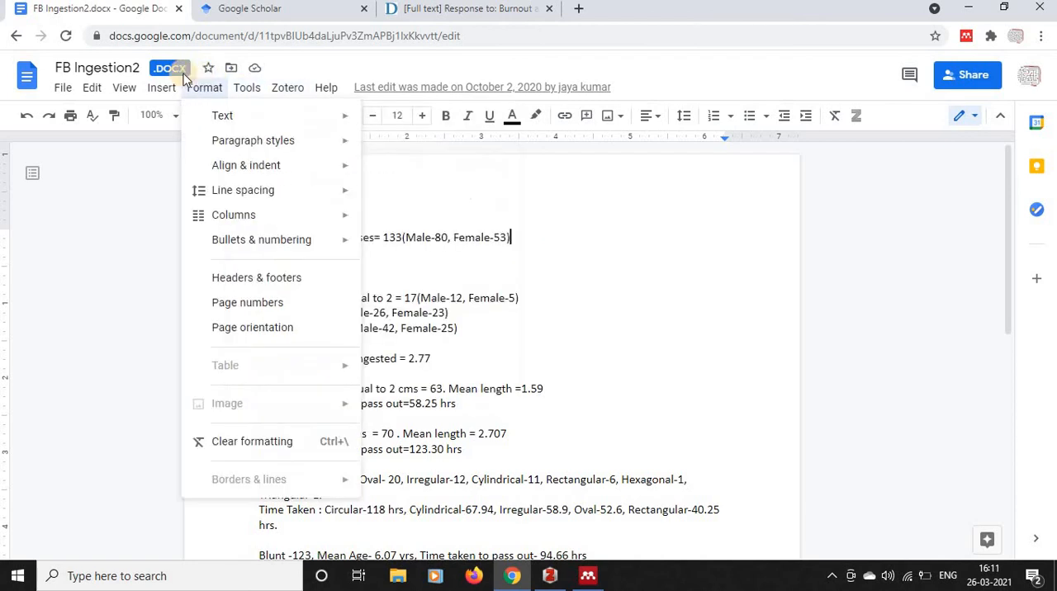
left_click(287, 87)
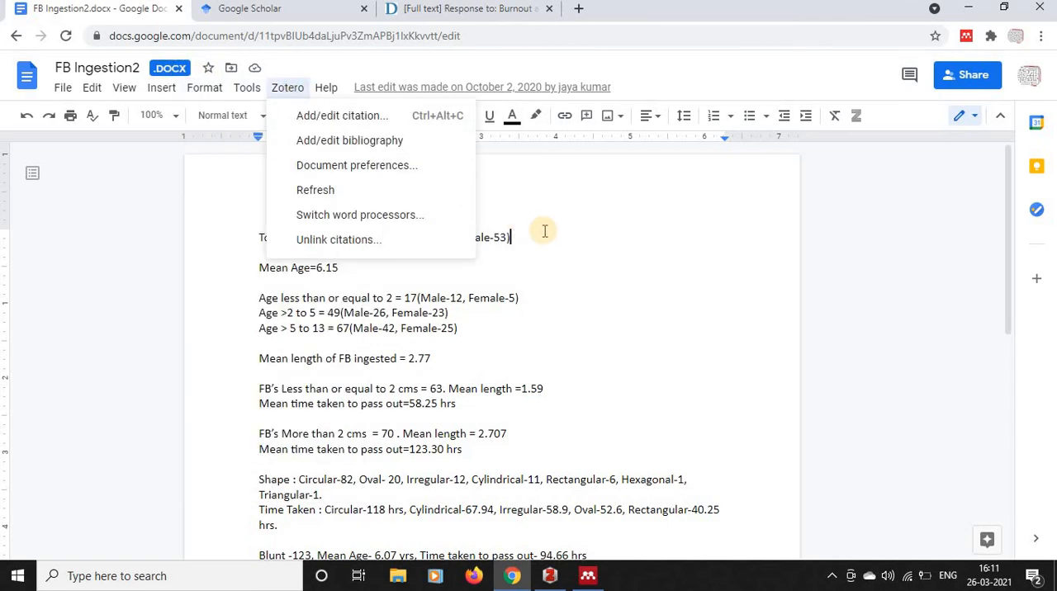
mouse_move(593, 430)
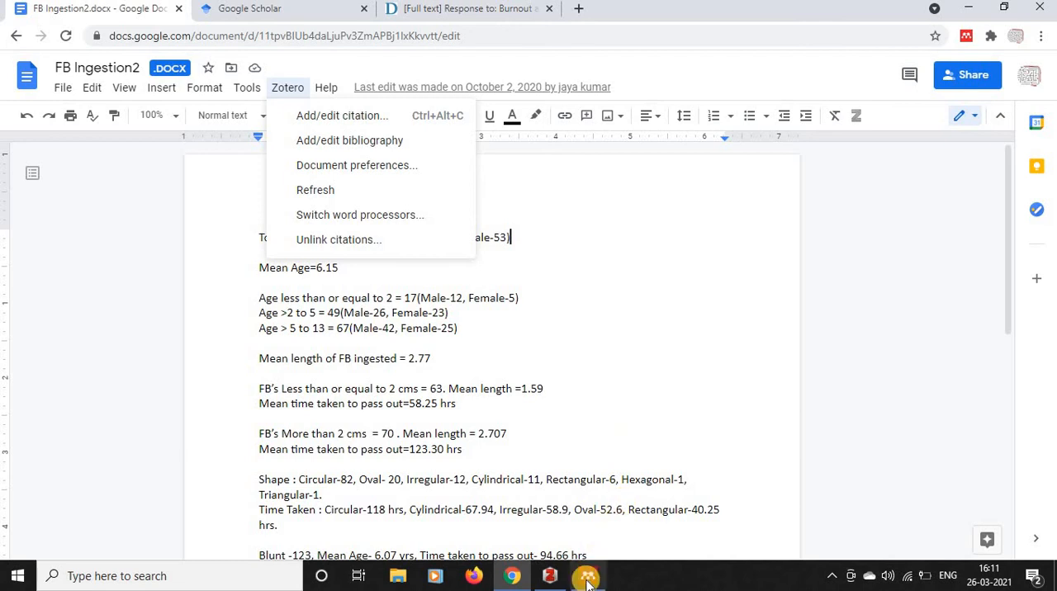
left_click(588, 575)
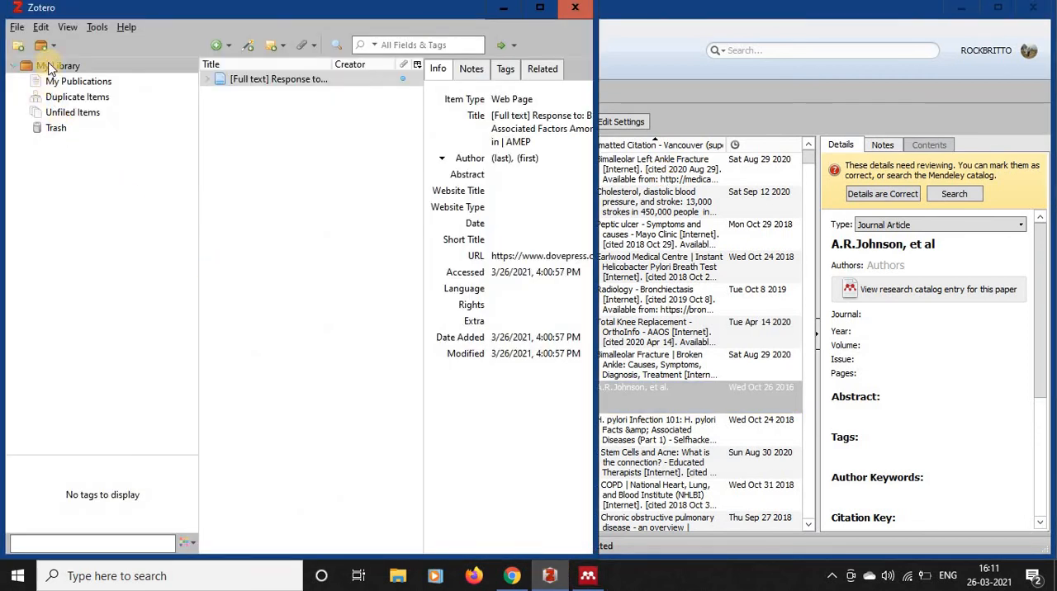
Open Zotero's File > New Item list to browse the item types that can be created
left_click(15, 26)
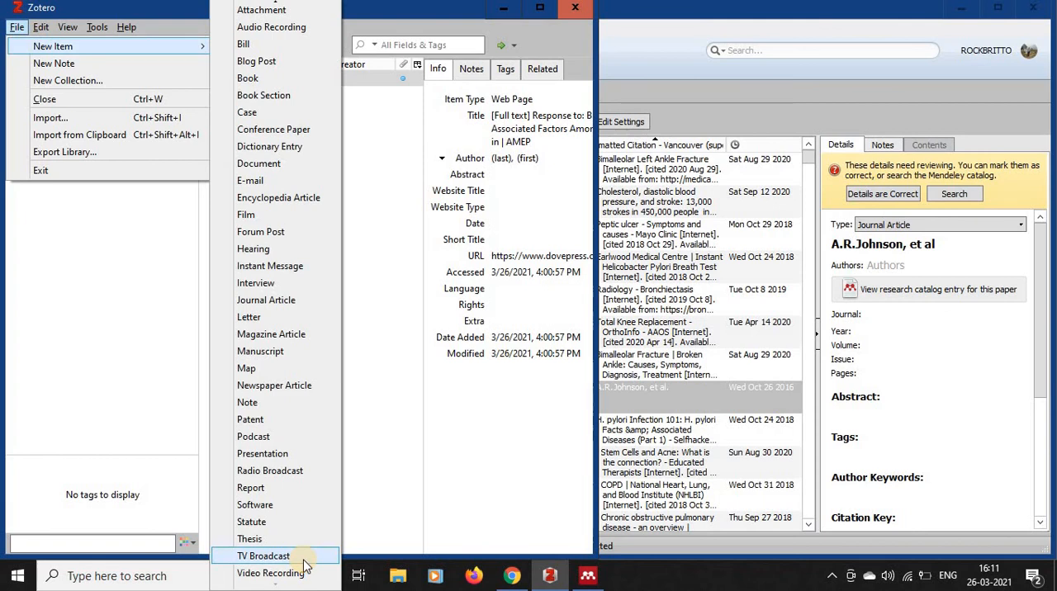
mouse_move(405, 91)
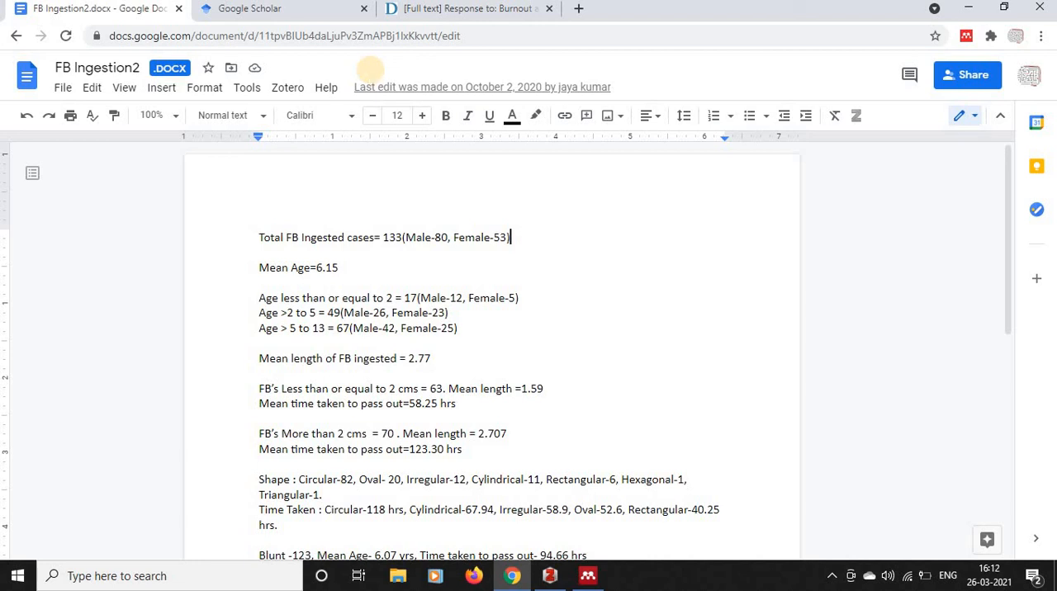
mouse_move(370, 74)
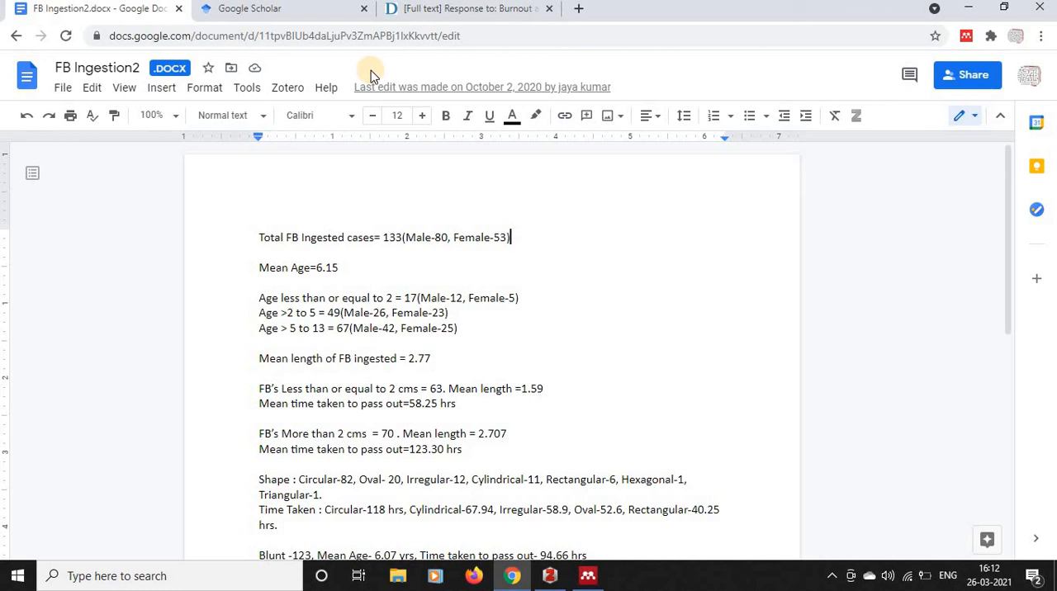